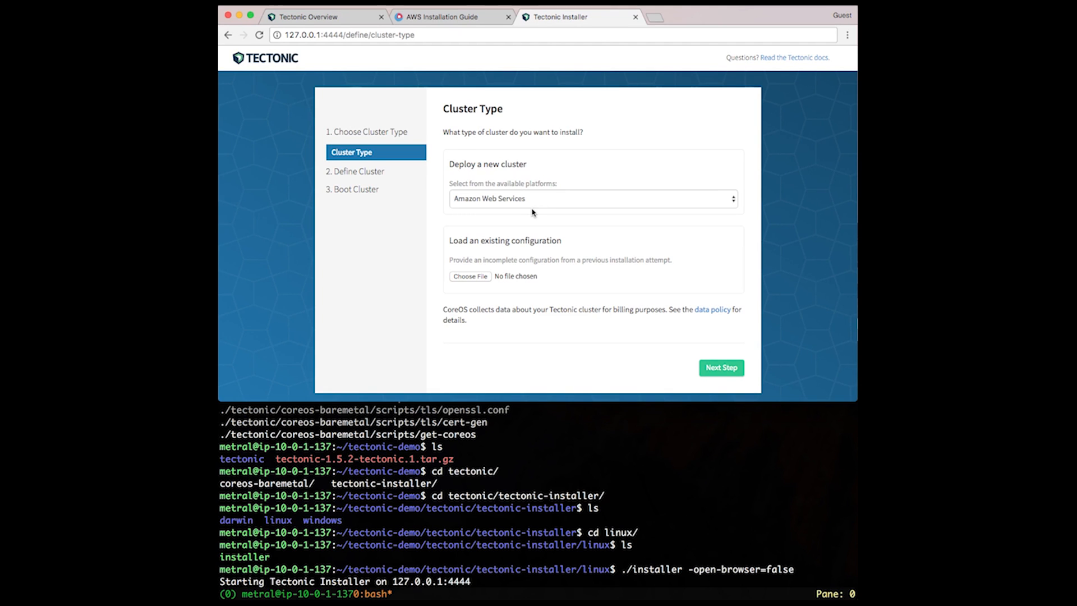
Keep Amazon Web Services as the platform for deploying a new cluster.
left_click(593, 199)
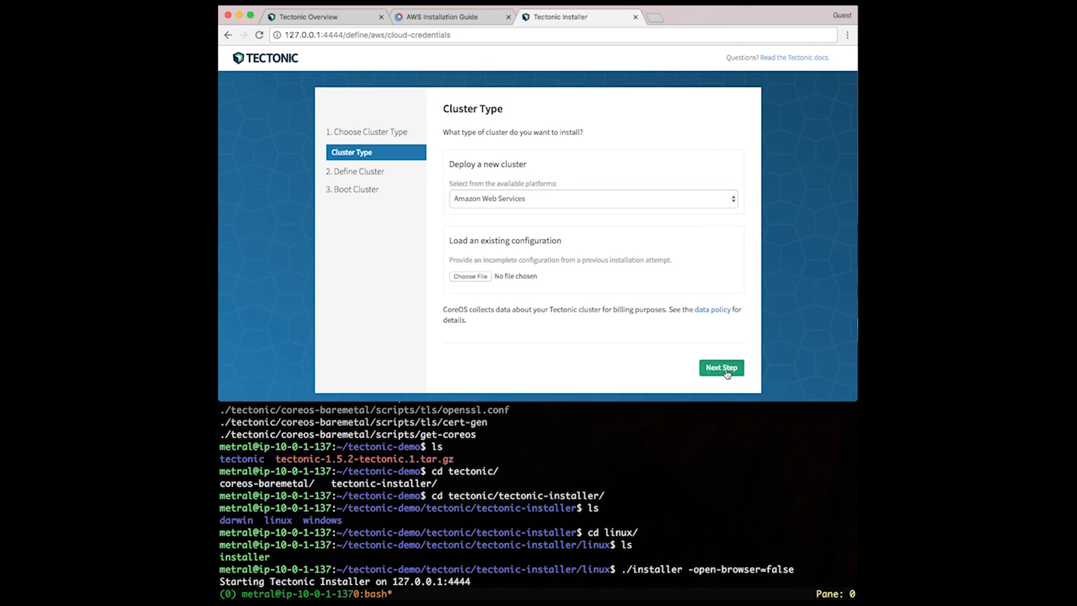
Enter the access key ID and secret key from rootkey.csv, region Ohio (us-east-2).
left_click(722, 367)
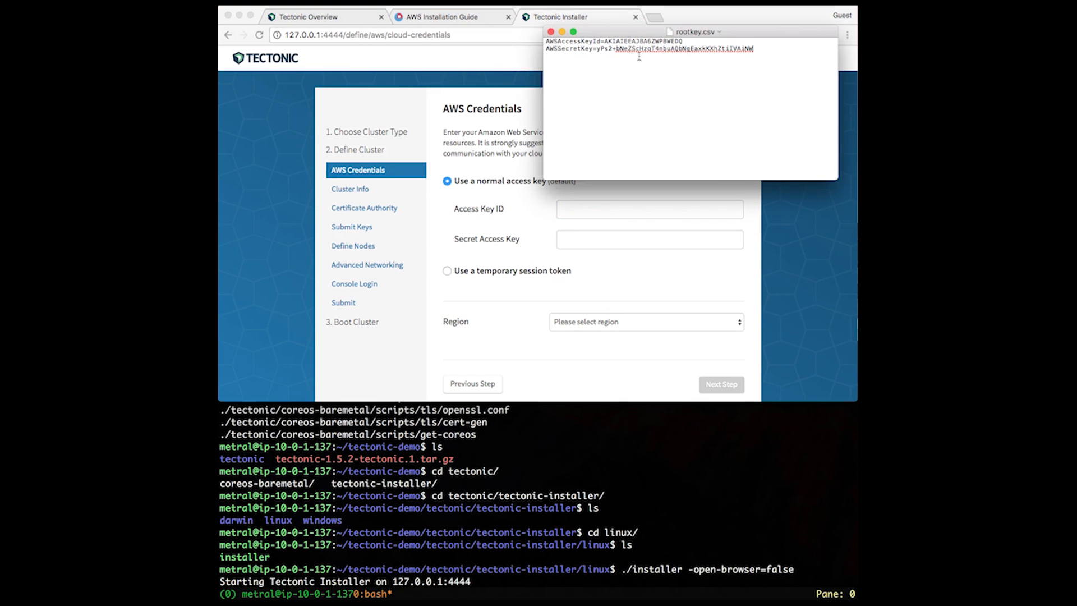
double_click(642, 41)
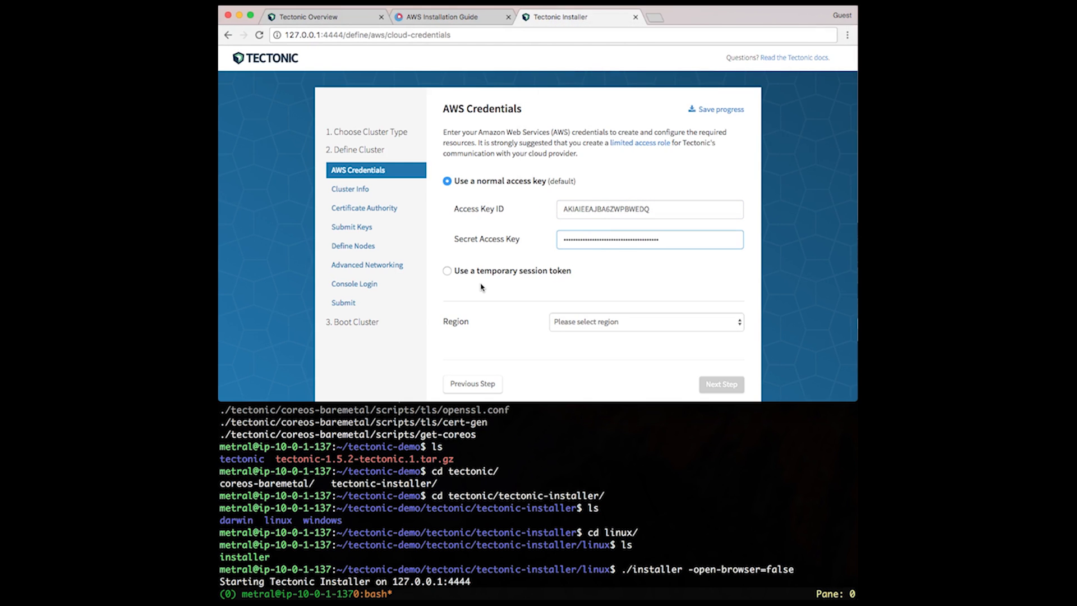
mouse_move(636, 324)
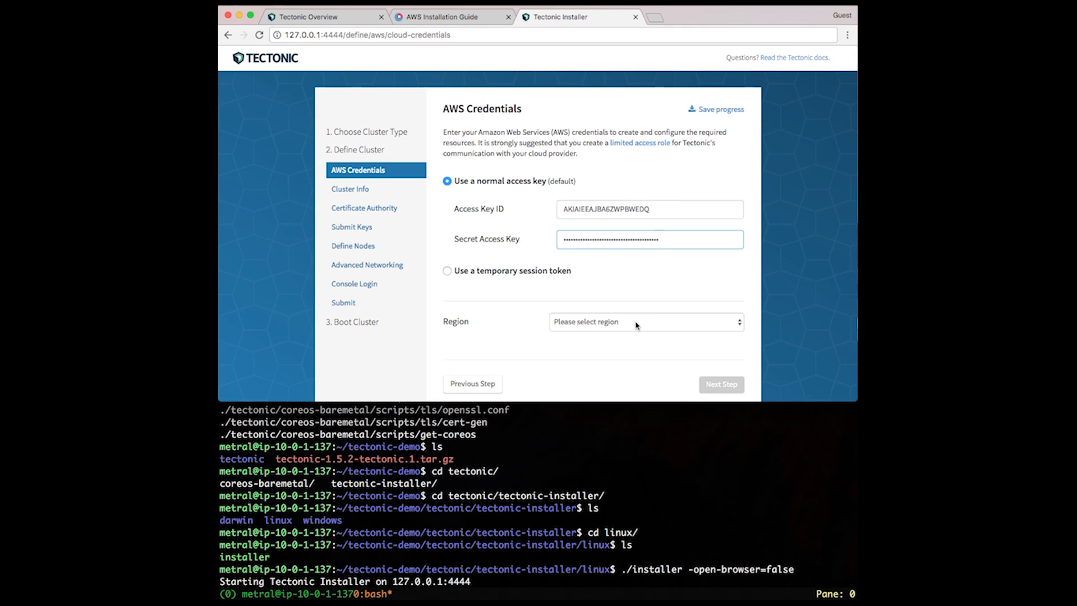
left_click(645, 322)
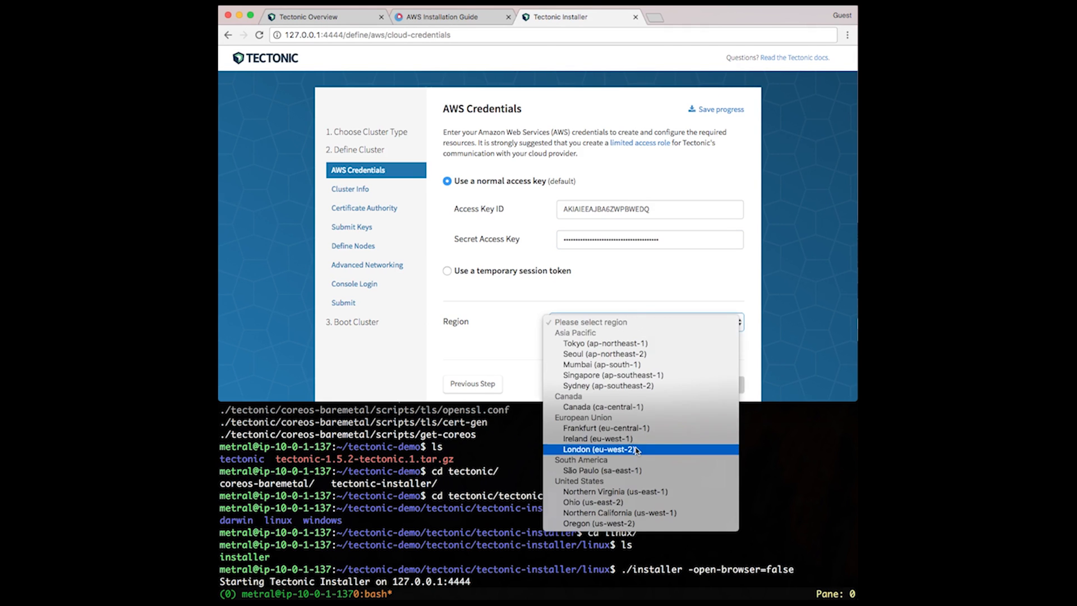
left_click(599, 502)
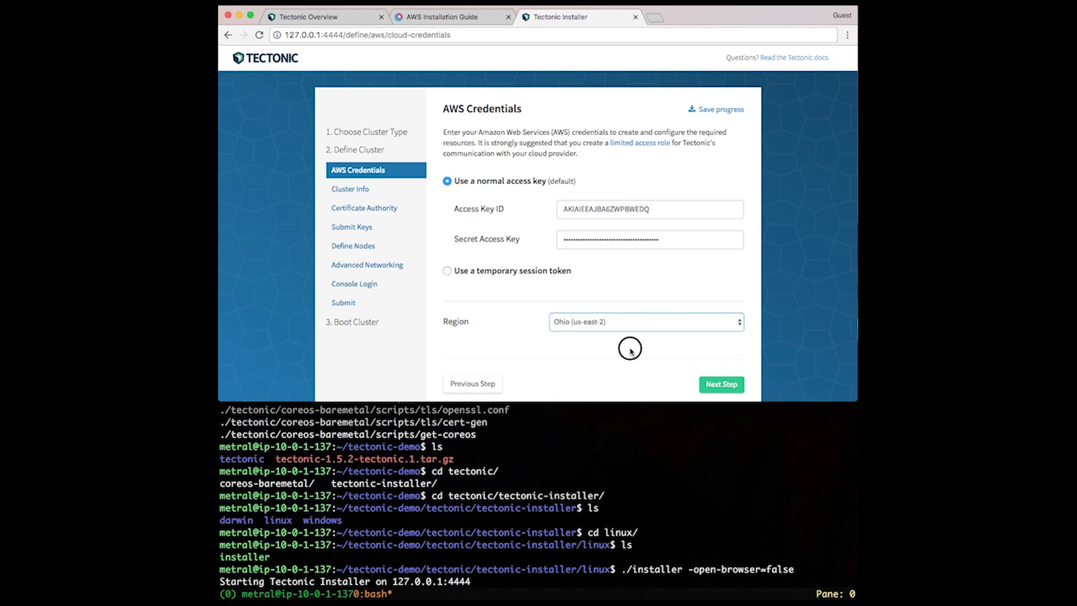
left_click(722, 384)
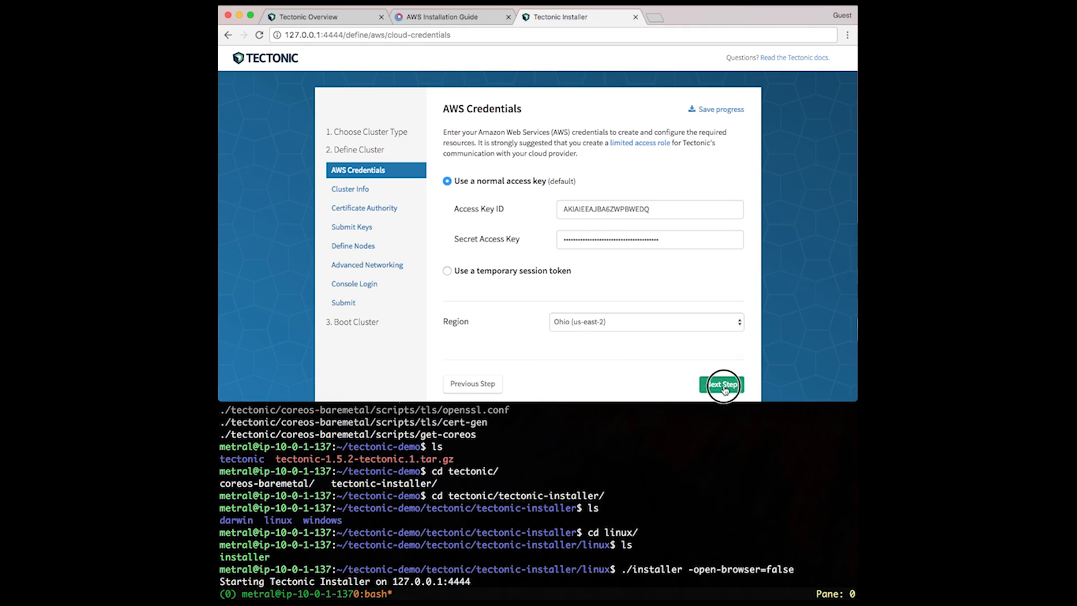
Name the cluster 'tectonic', pick domain kubedemo.com, and choose the Stable update channel.
left_click(722, 384)
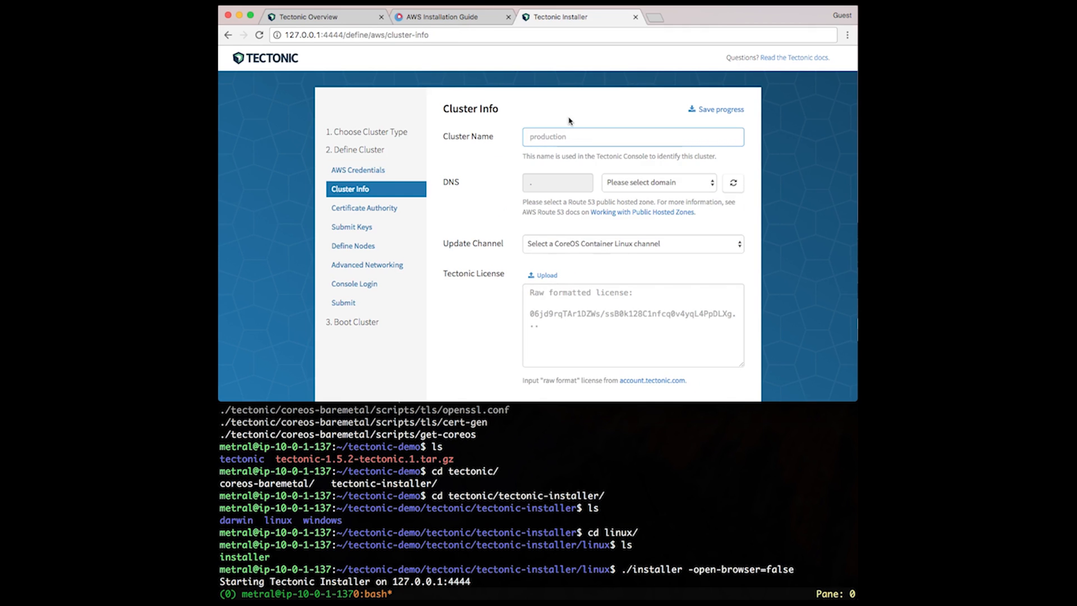
type("tectonic")
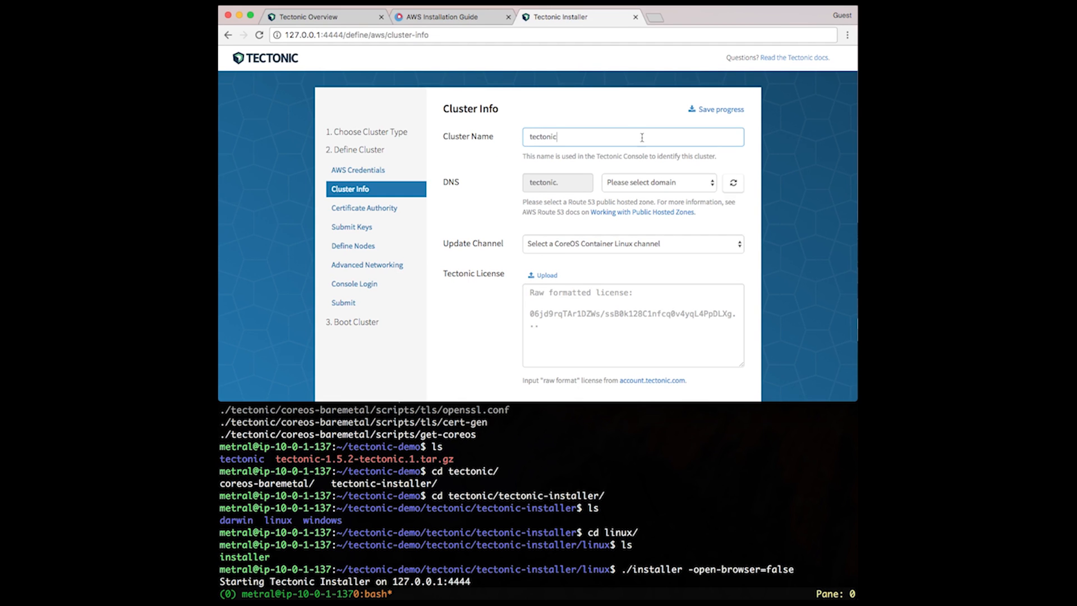
left_click(658, 182)
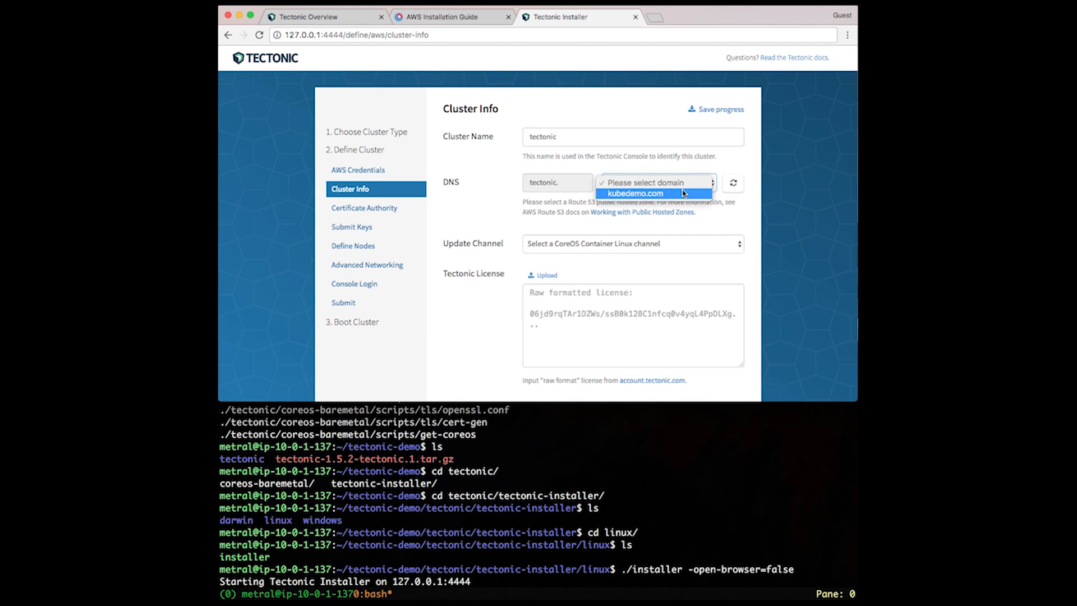
left_click(635, 193)
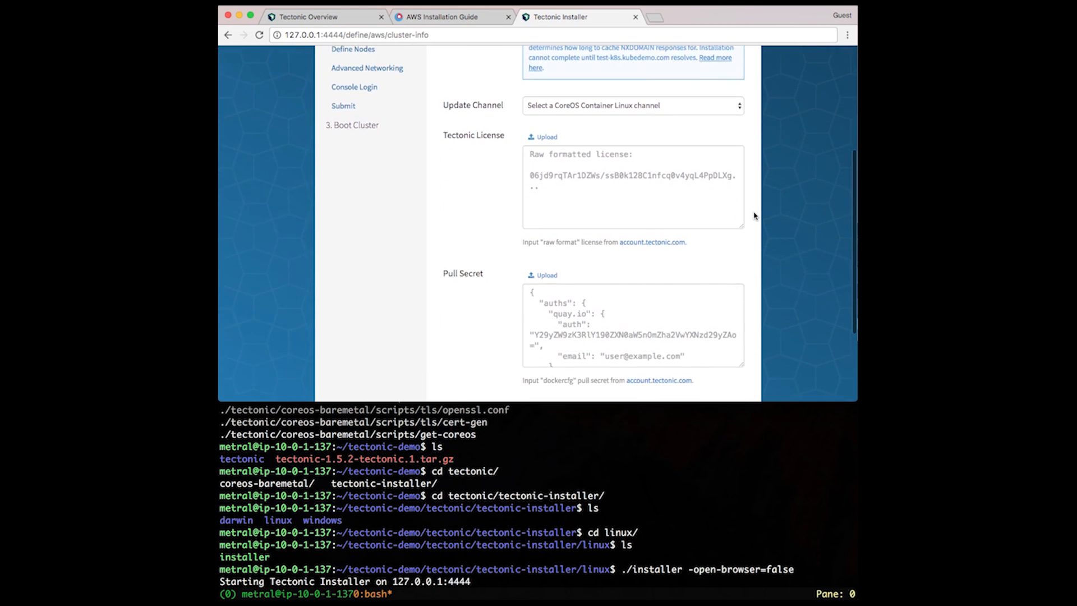
scroll("down", 3)
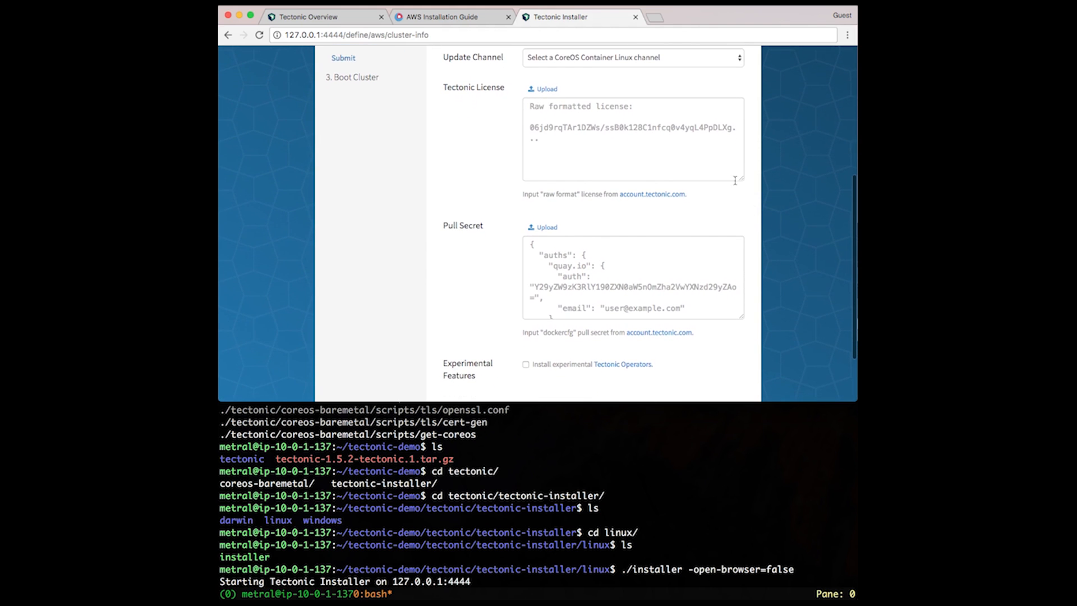
left_click(630, 57)
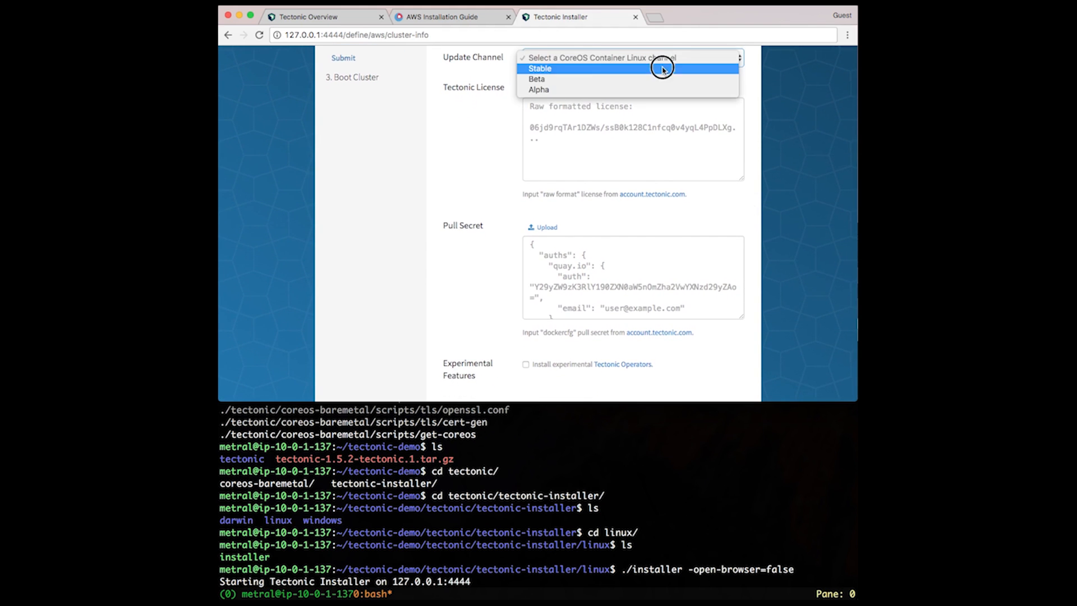
left_click(539, 68)
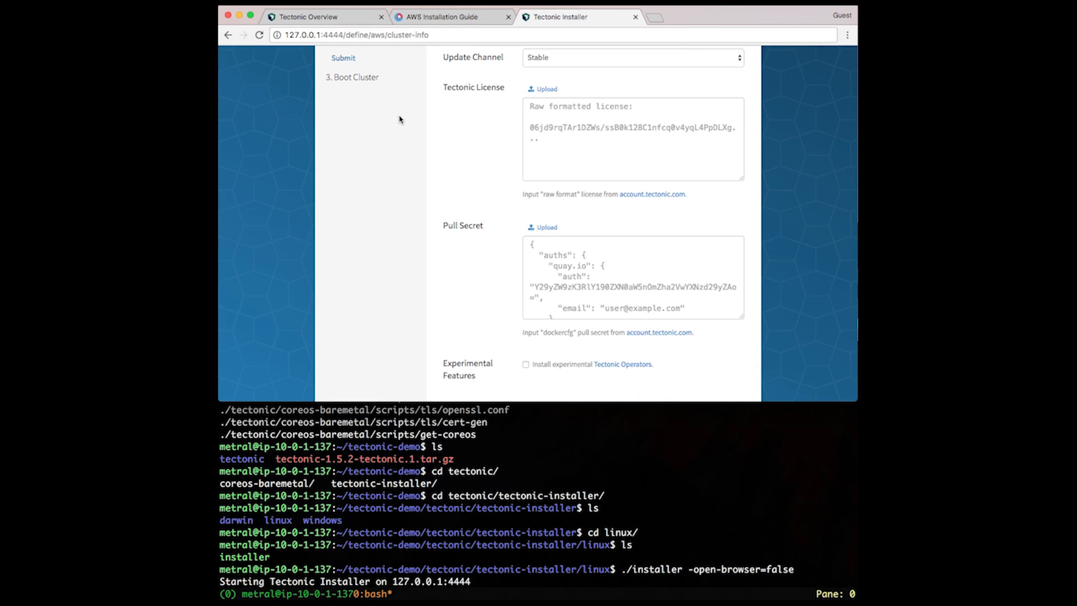
Paste the license and pull secret copied from the Tectonic account overview page.
left_click(308, 16)
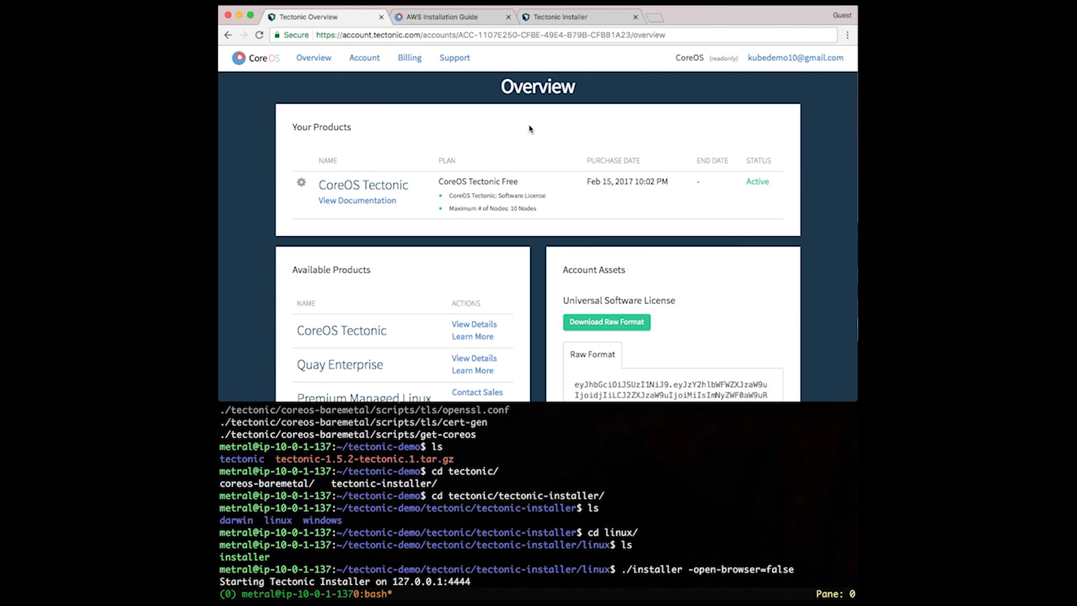
scroll("down", 3)
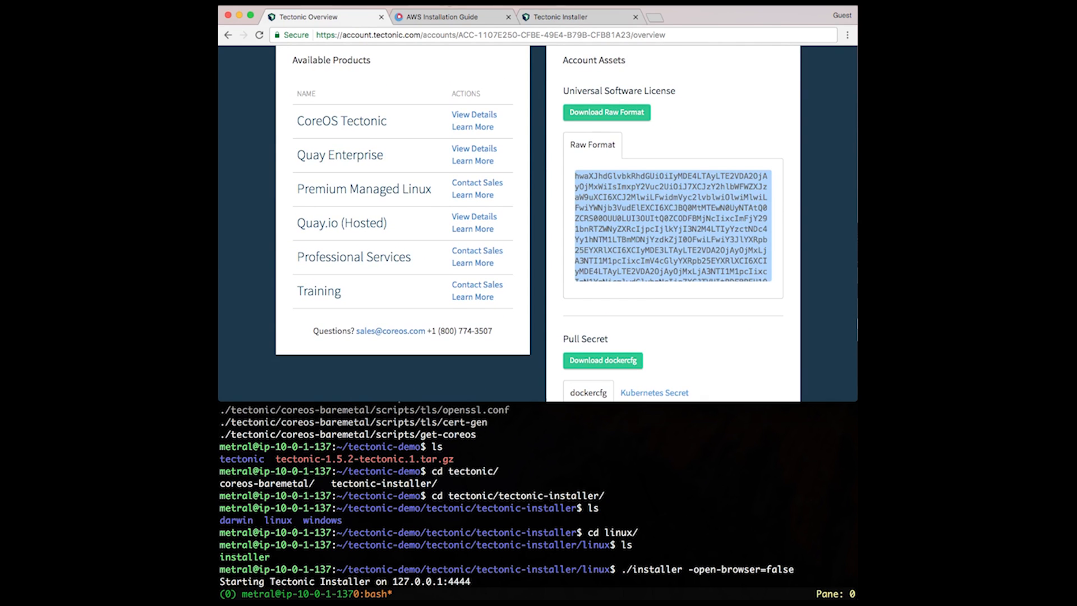
left_click(580, 16)
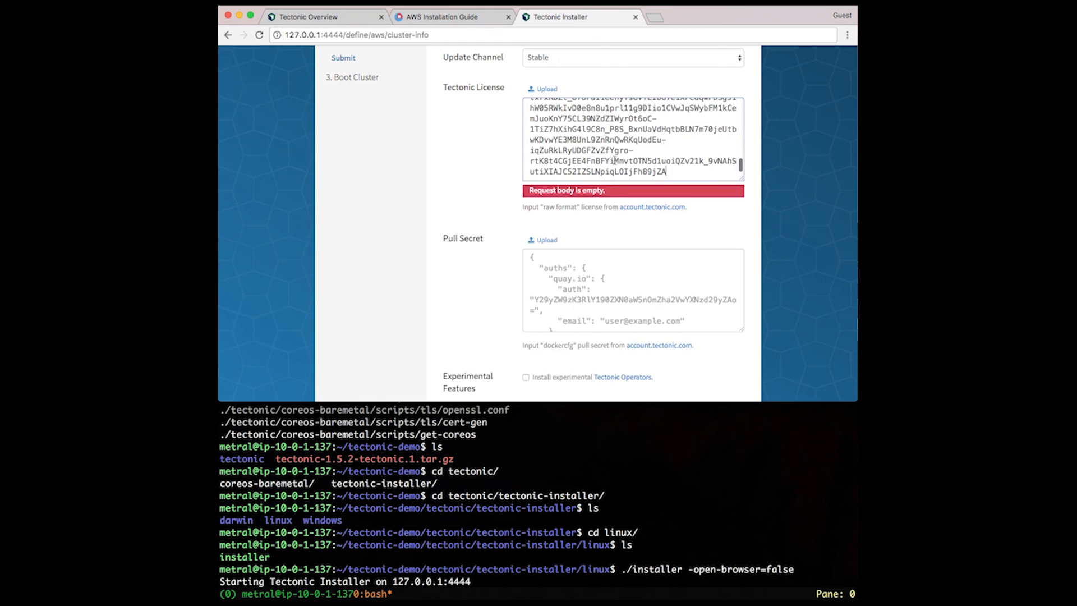
left_click(308, 17)
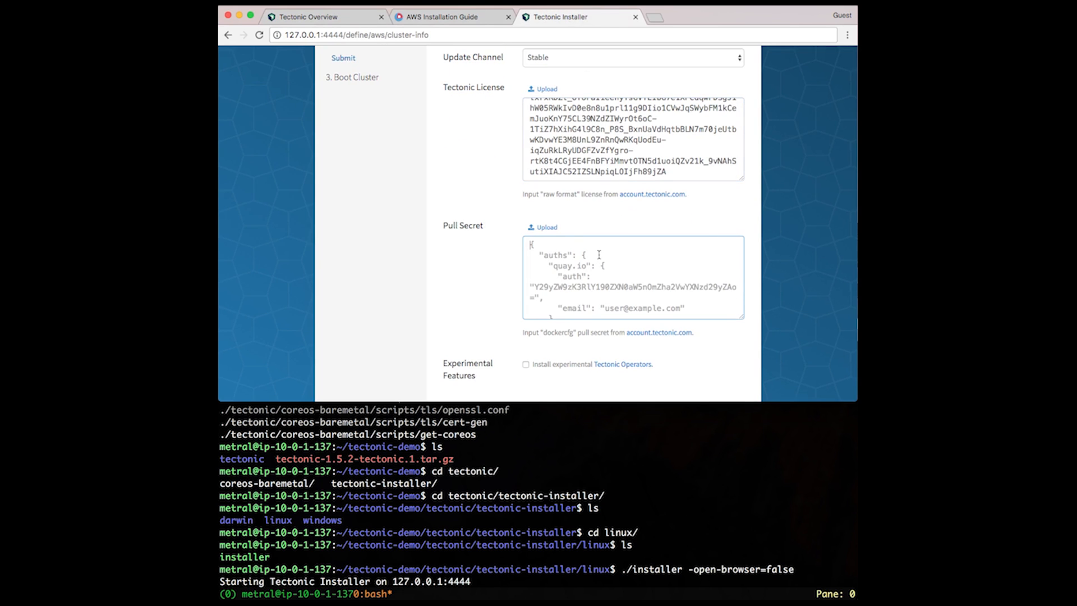
scroll("down", 3)
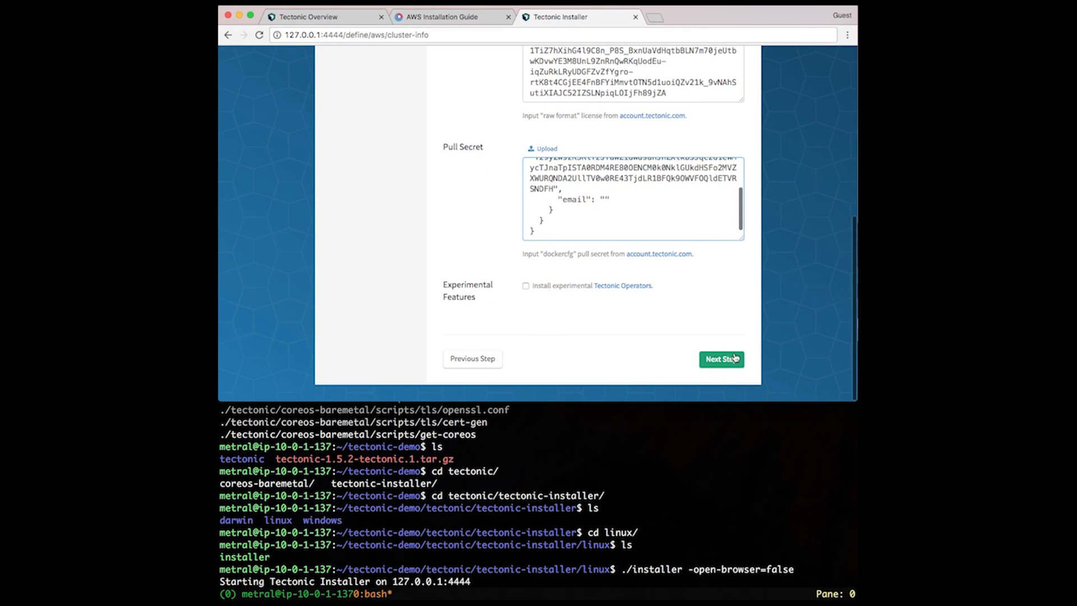
left_click(720, 358)
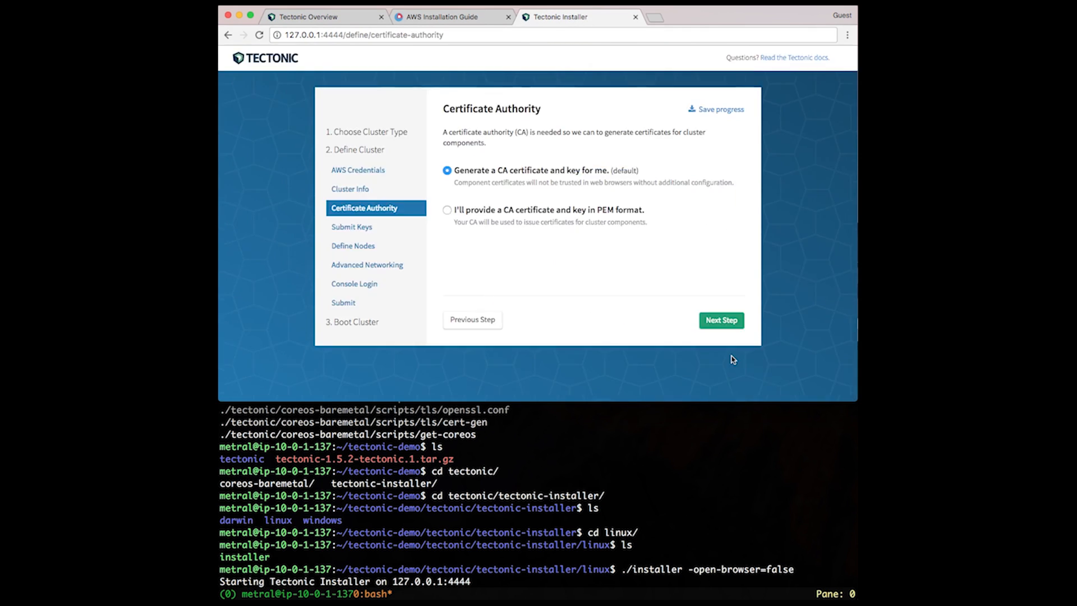
mouse_move(554, 261)
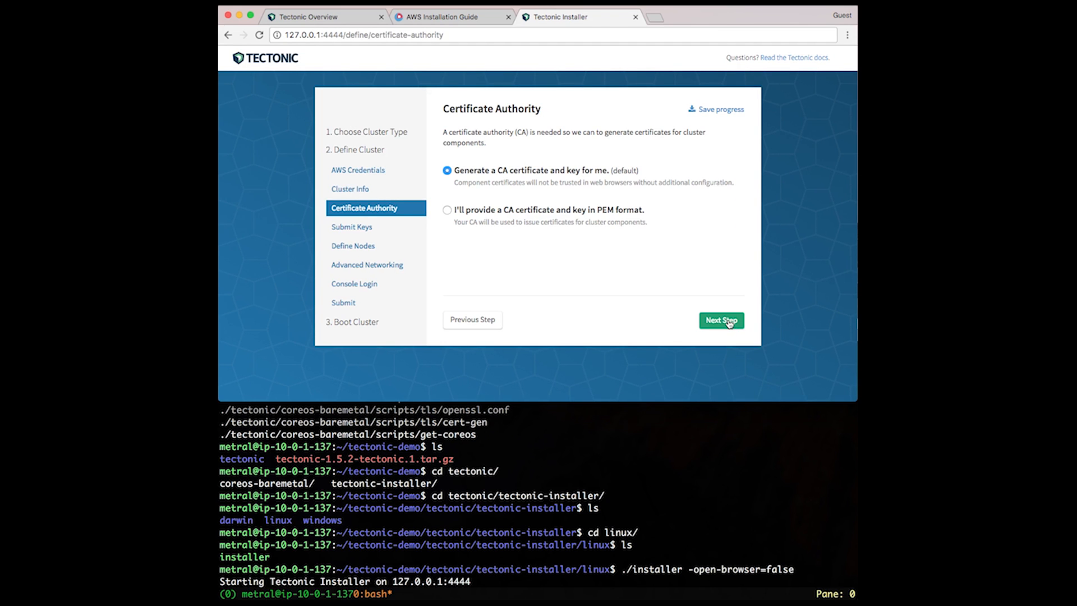
Keep 'Generate a CA certificate and key for me' selected and continue.
left_click(721, 320)
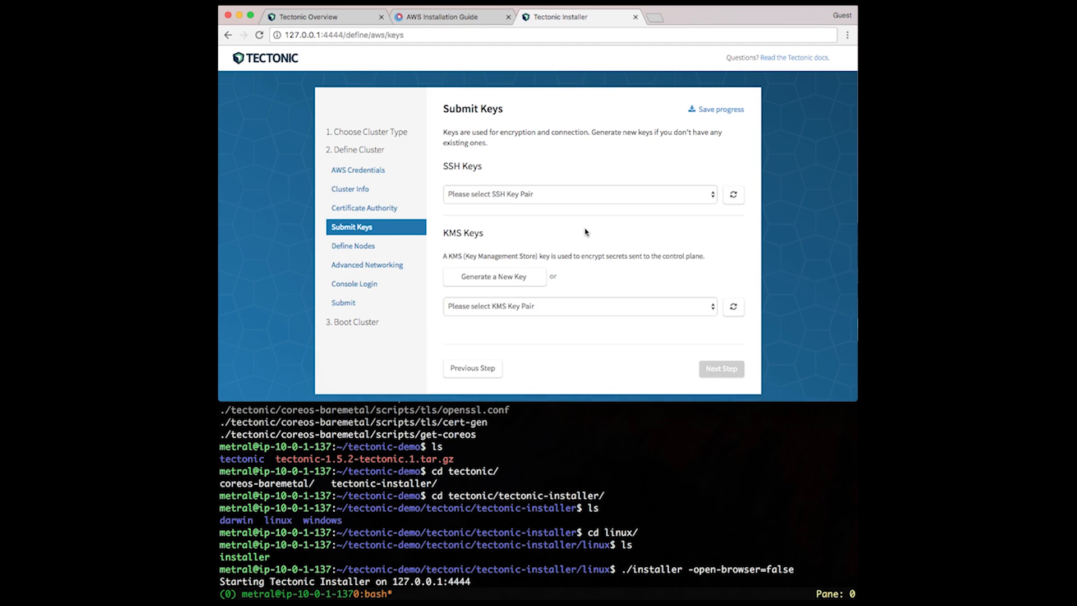
mouse_move(578, 202)
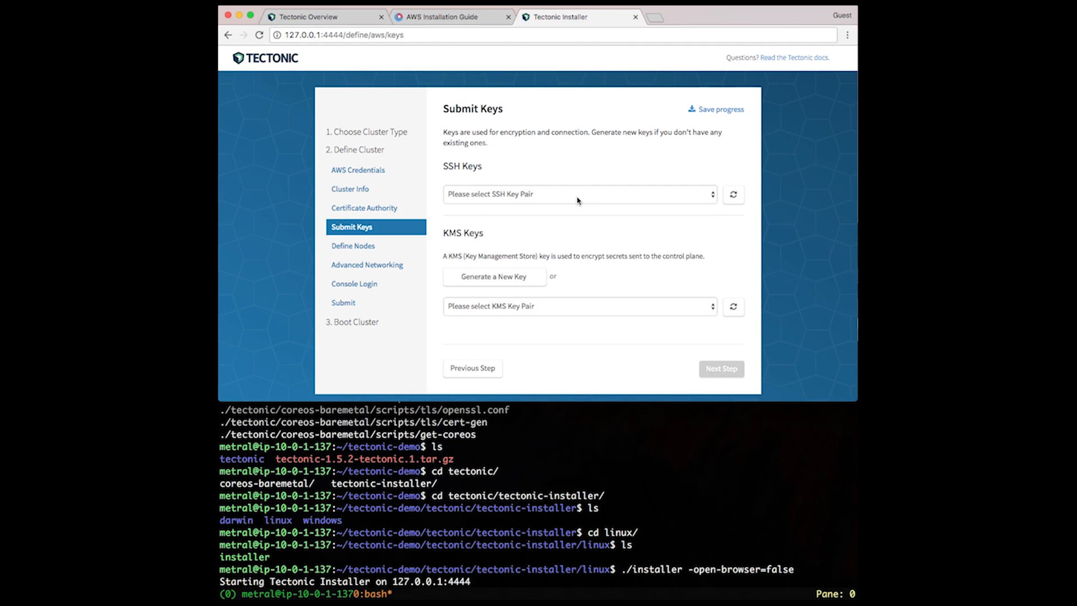
Choose the 'tectonic' SSH key pair and an existing KMS key, then continue.
left_click(579, 194)
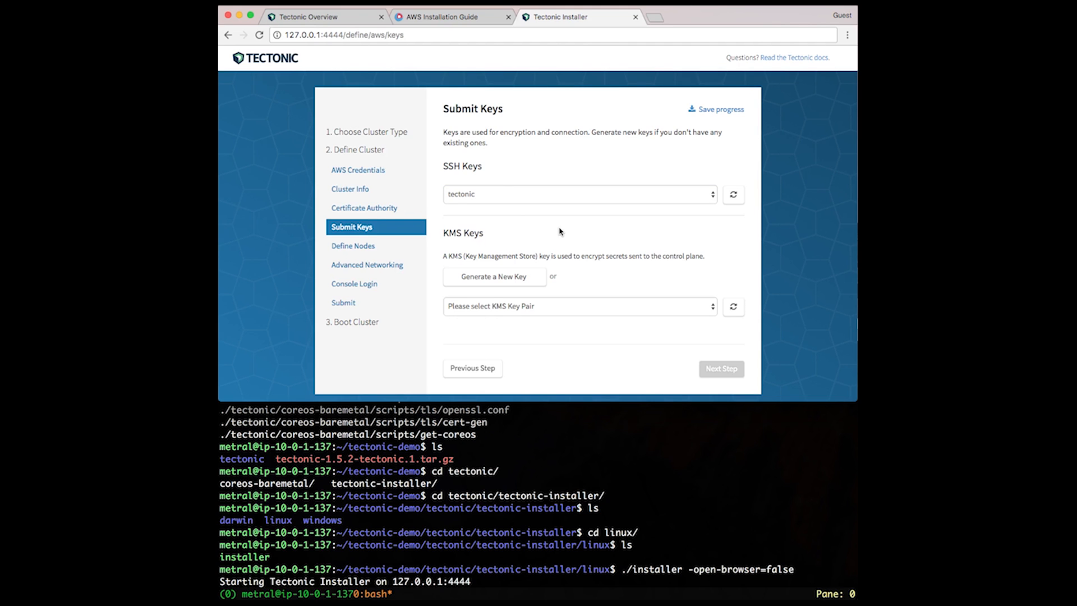
left_click(493, 276)
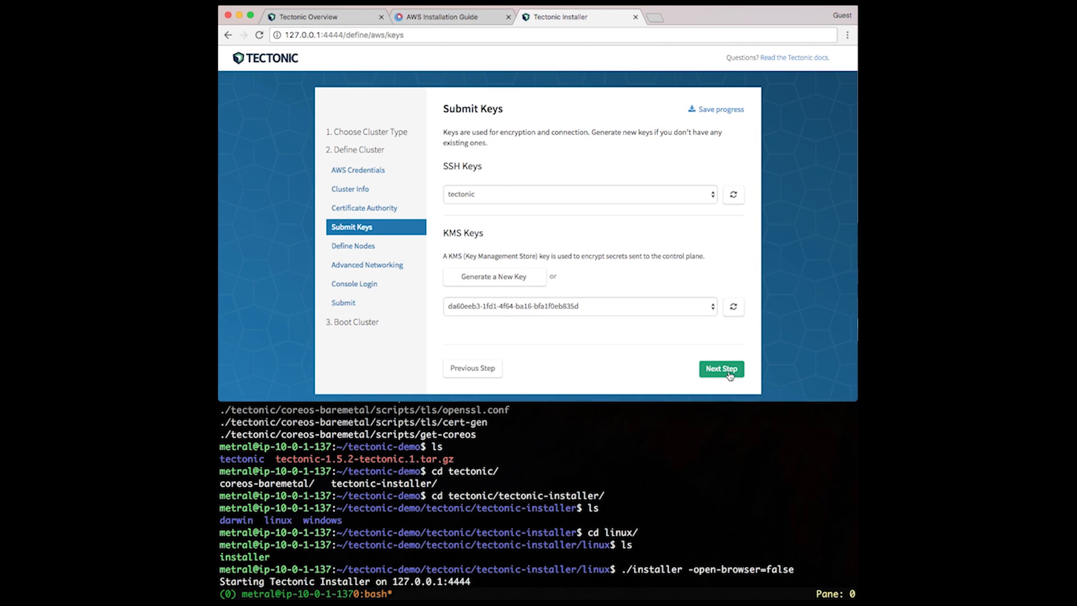
left_click(721, 370)
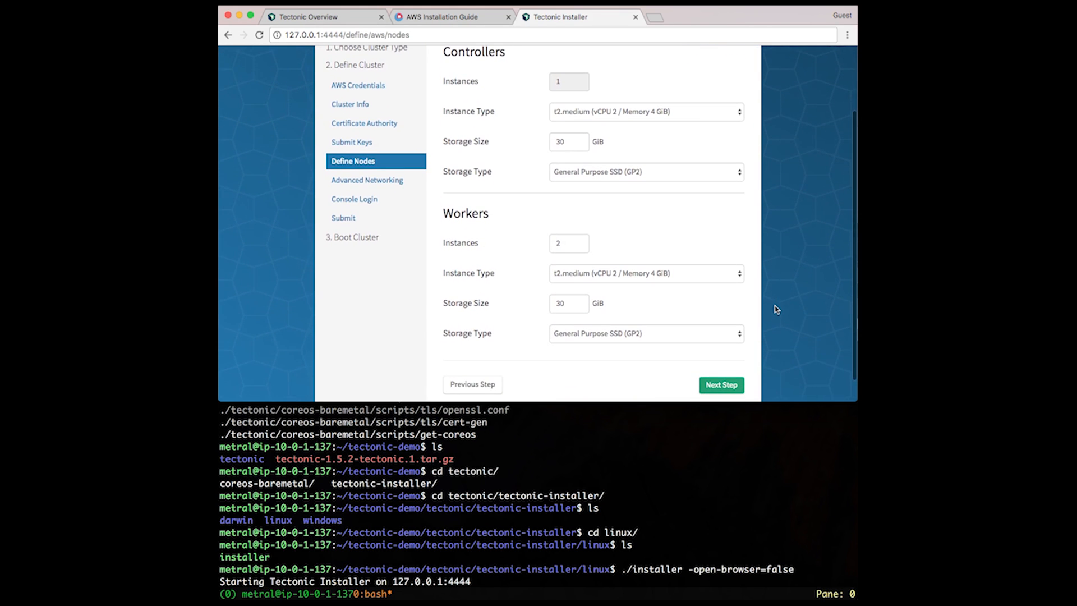
mouse_move(593, 155)
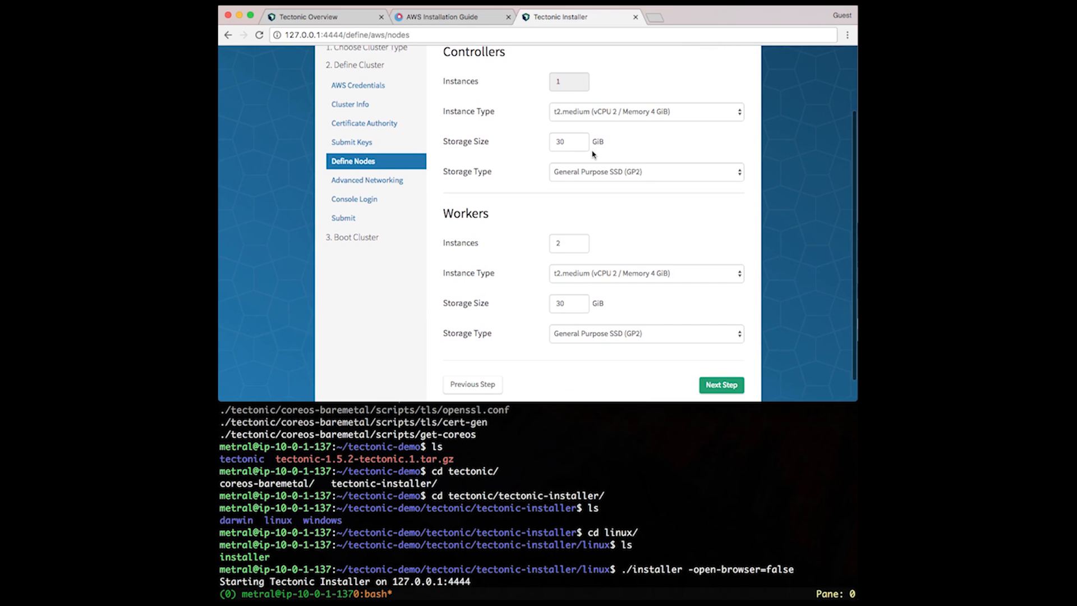
Keep default nodes: 1 controller, 2 t2.medium workers, 30 GiB GP2 storage.
scroll("down", 3)
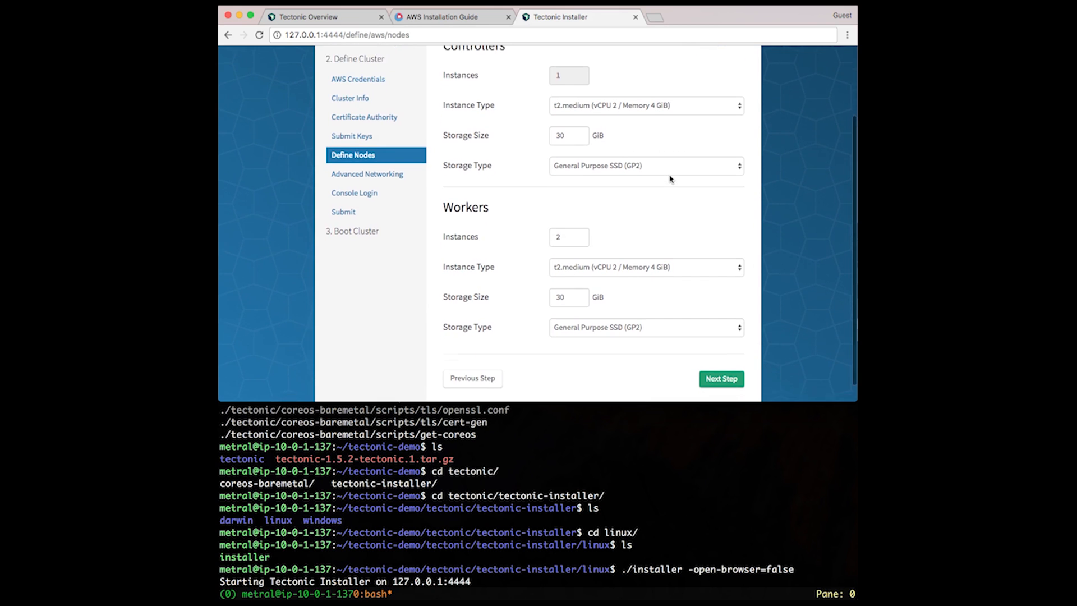
scroll("down", 3)
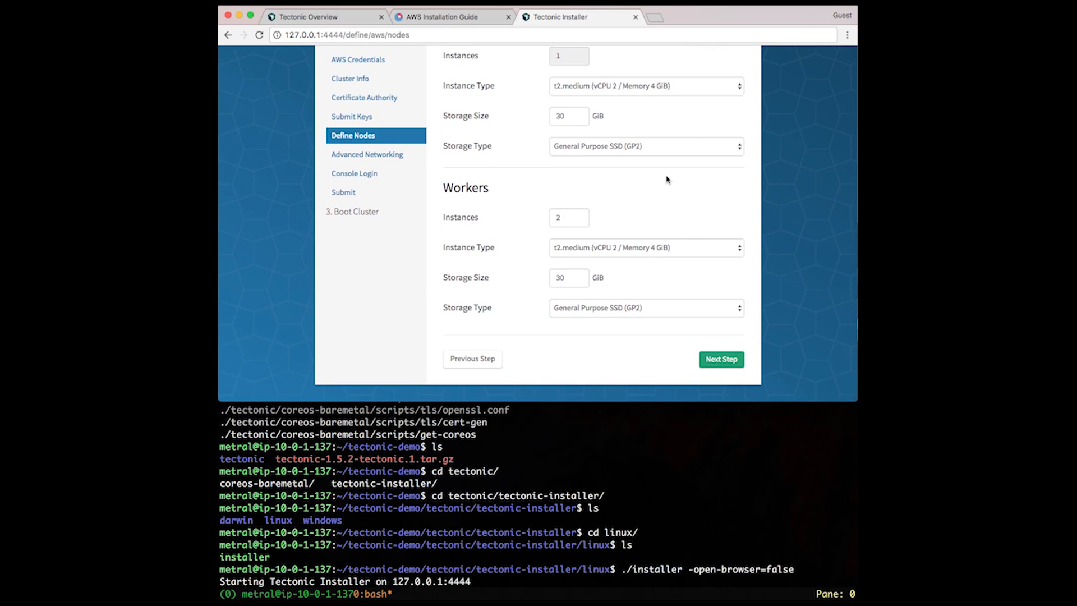
mouse_move(659, 182)
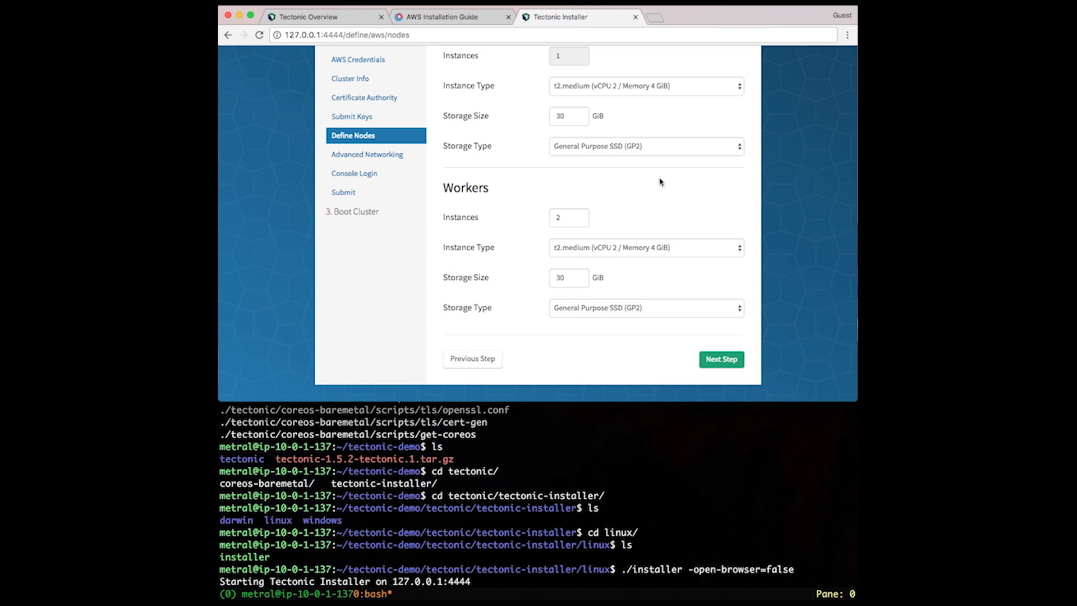
mouse_move(653, 219)
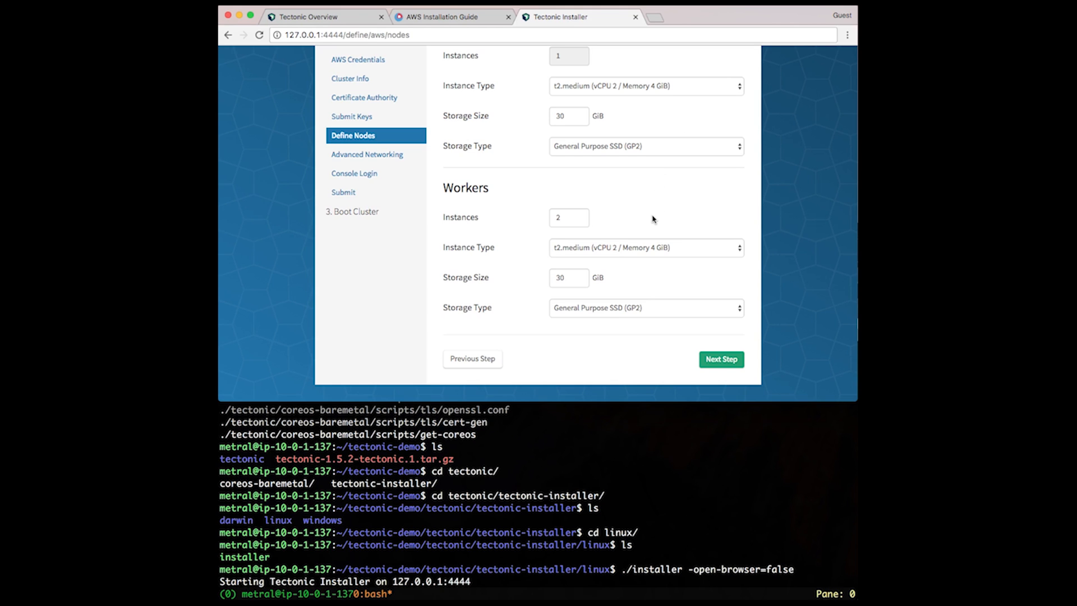
mouse_move(654, 215)
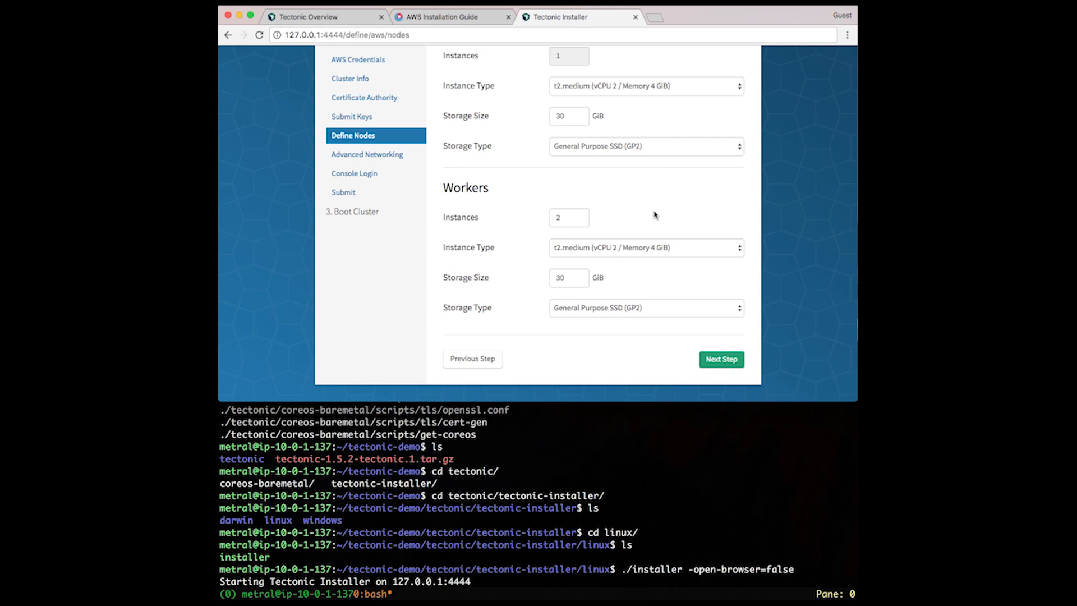
left_click(720, 359)
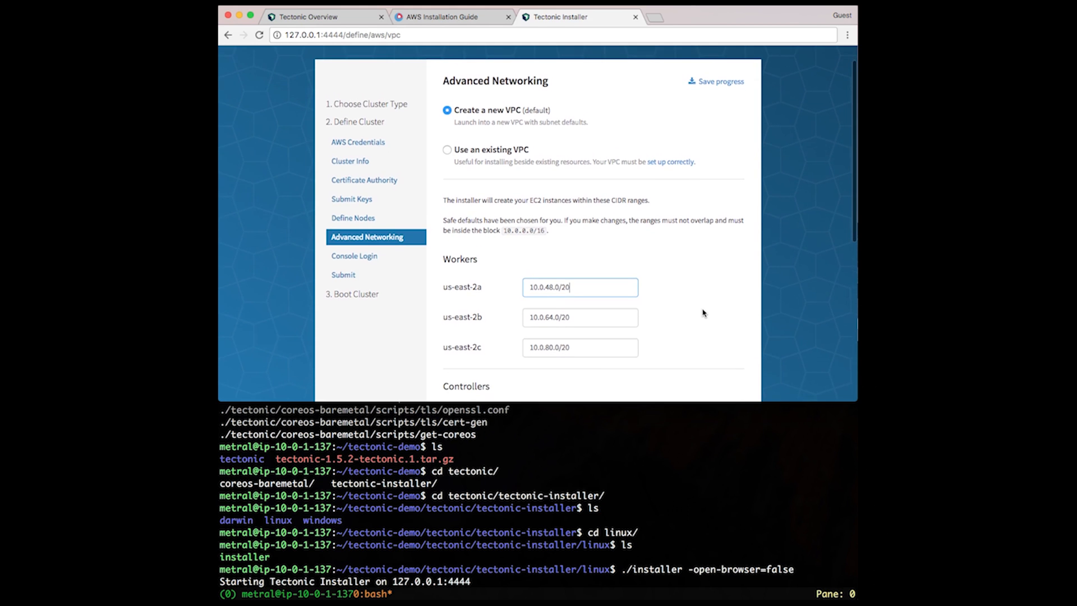
Keep 'Create a new VPC' and the default worker, controller and Kubernetes CIDR ranges.
scroll("down", 3)
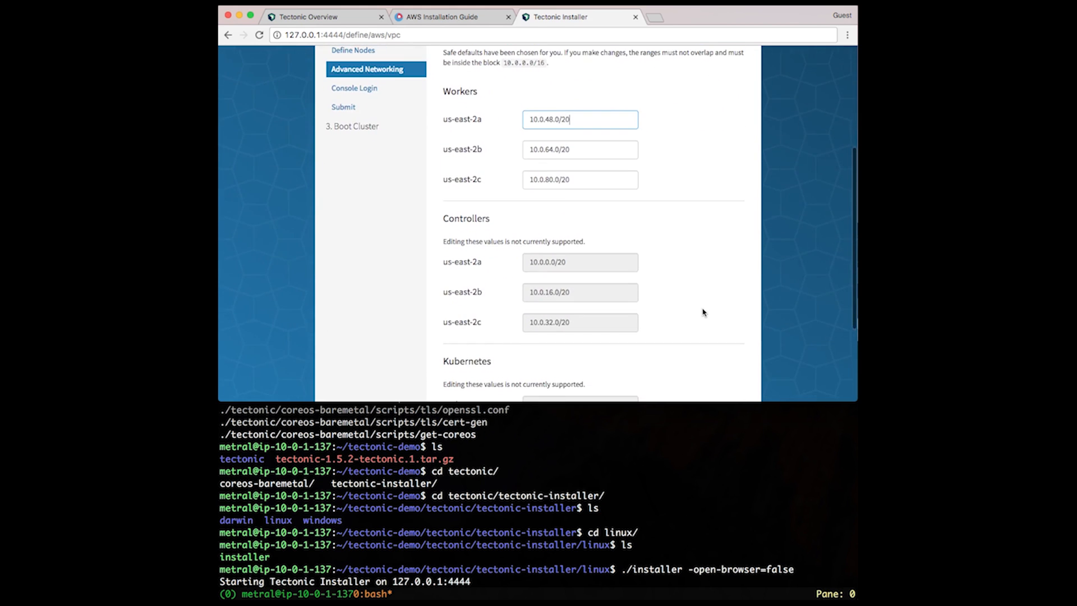
scroll("down", 3)
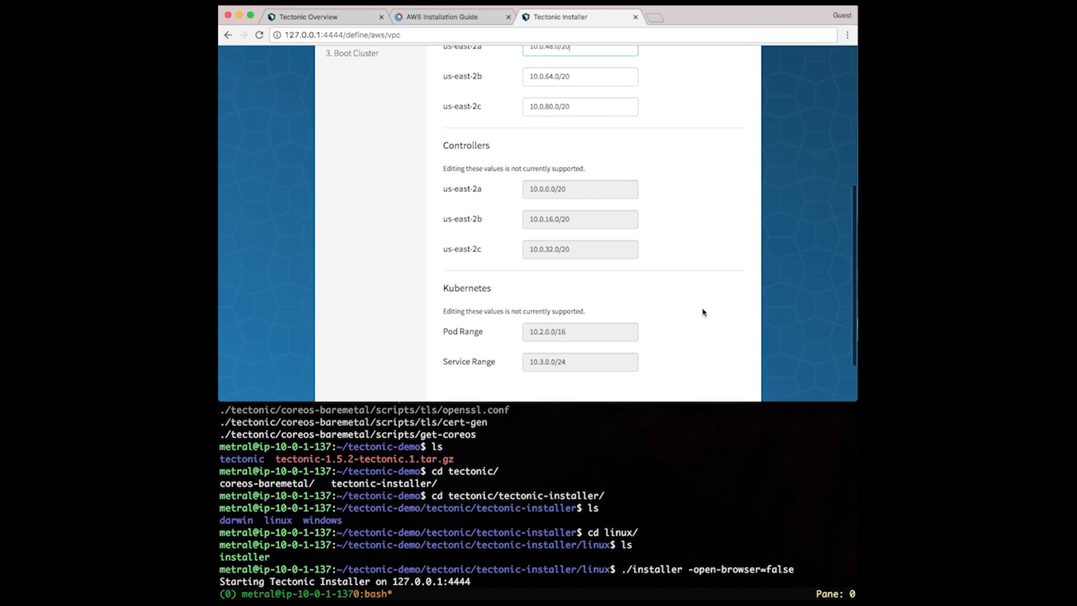
scroll("down", 3)
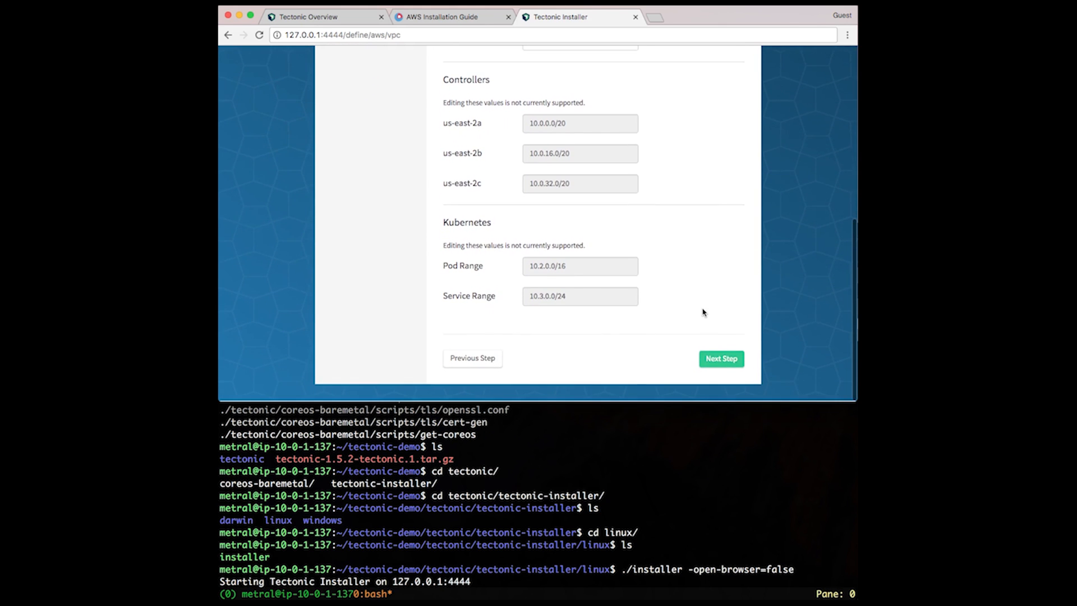
left_click(720, 358)
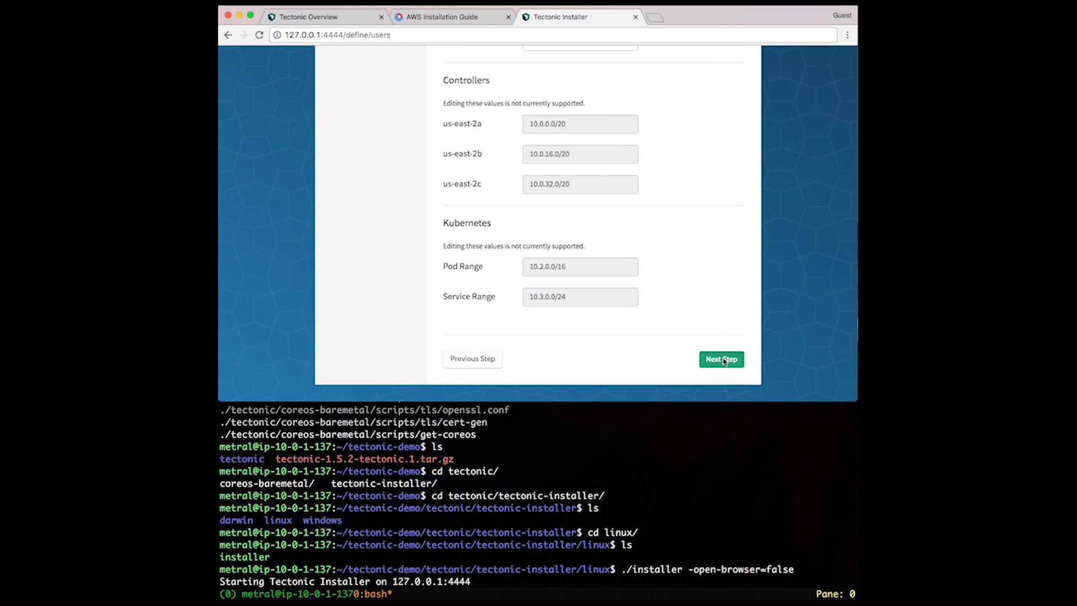
left_click(720, 359)
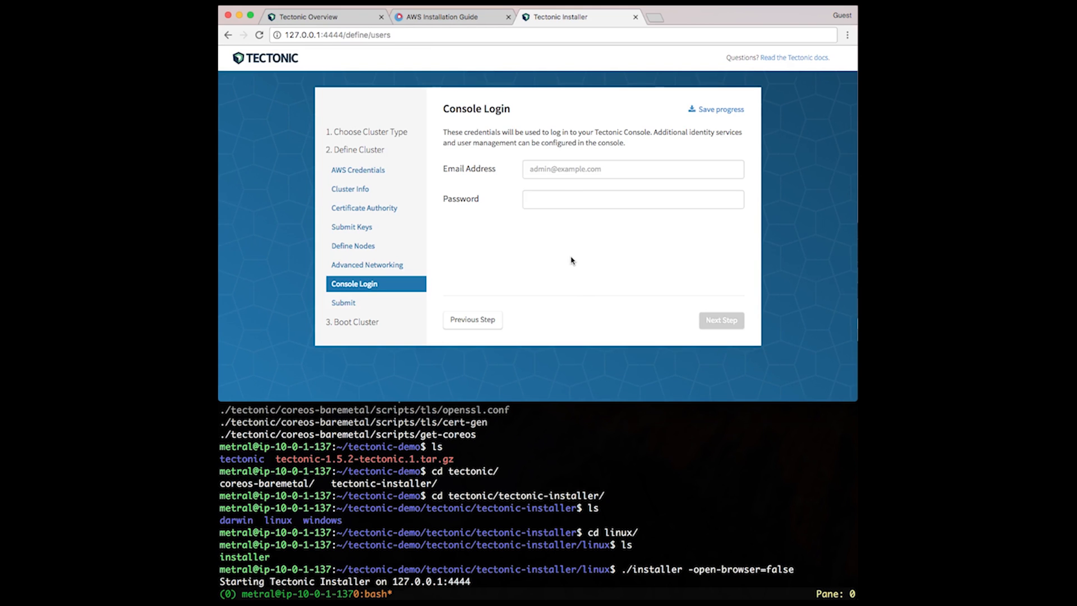
mouse_move(582, 252)
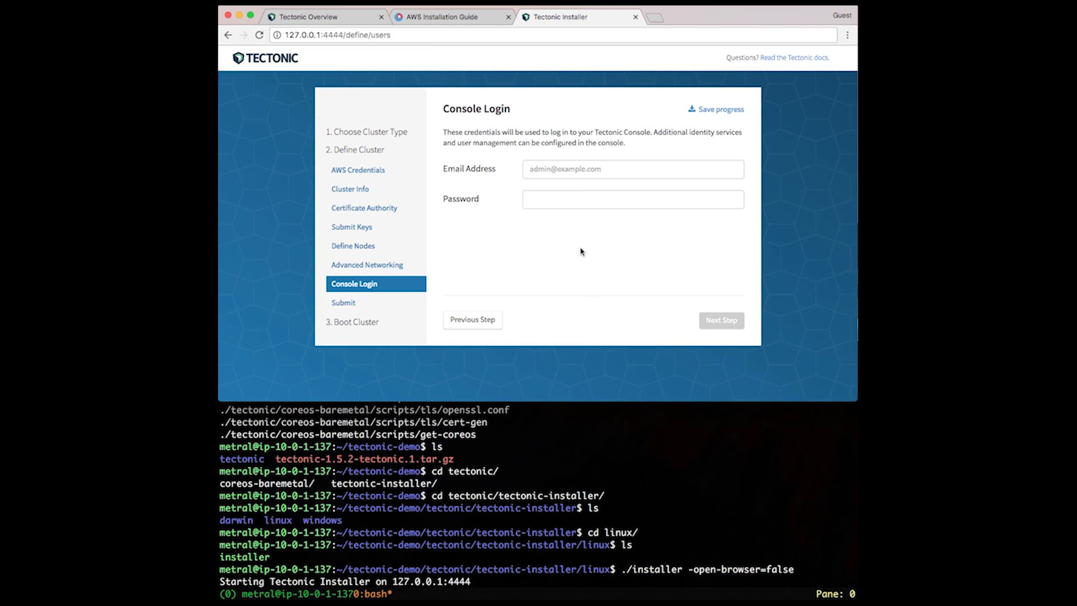
mouse_move(607, 230)
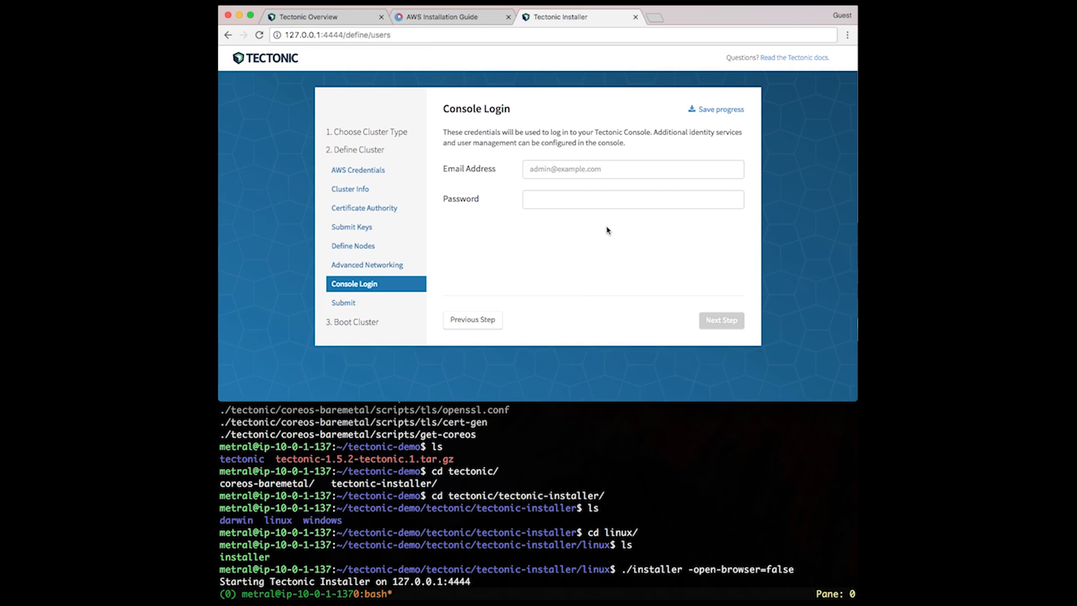
mouse_move(608, 215)
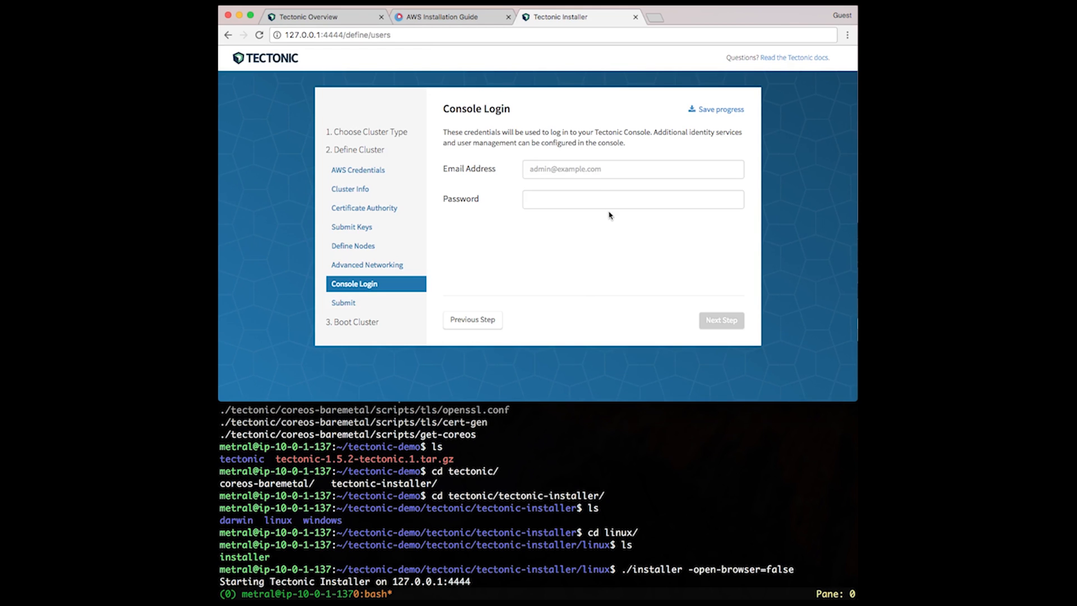
left_click(632, 169)
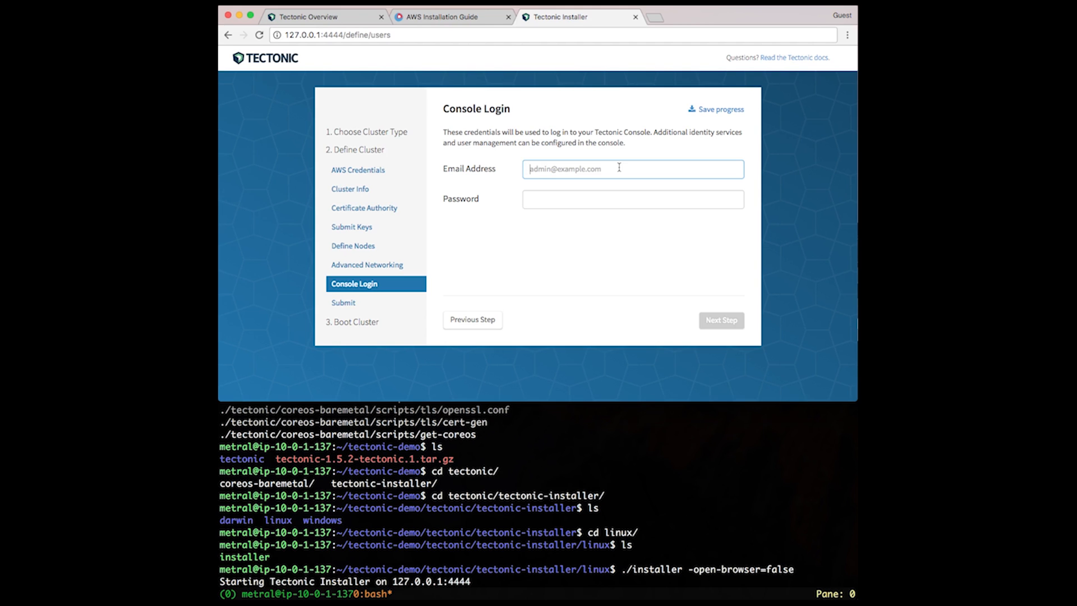
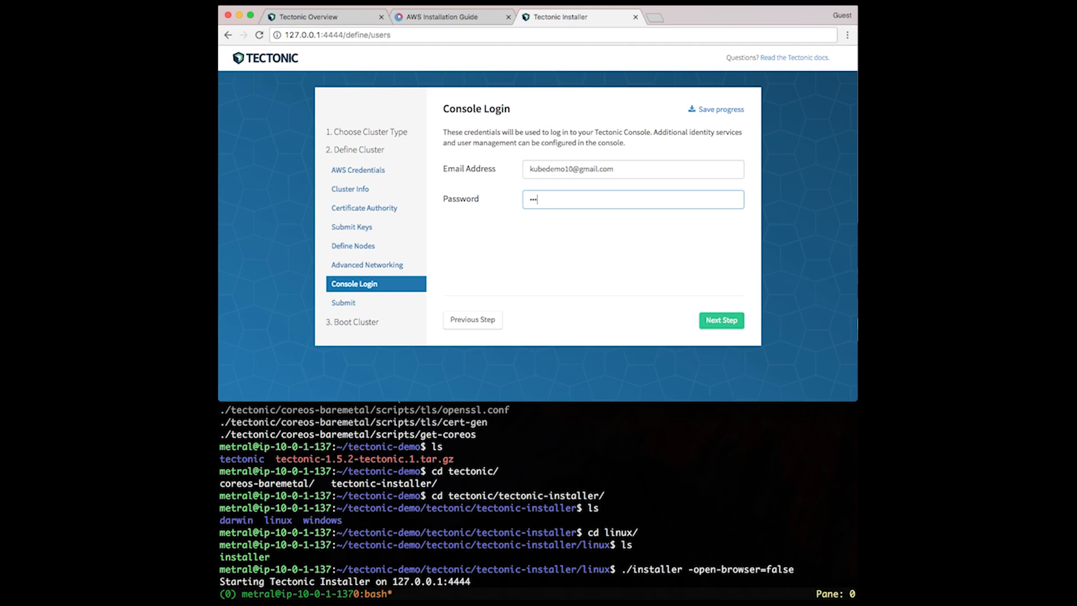
type("password")
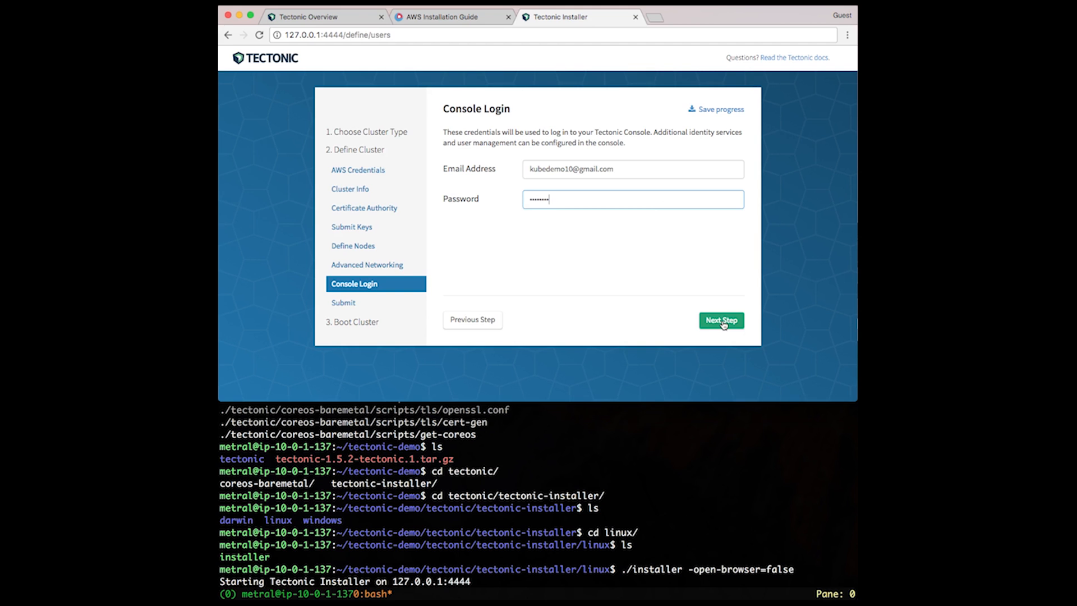
left_click(720, 320)
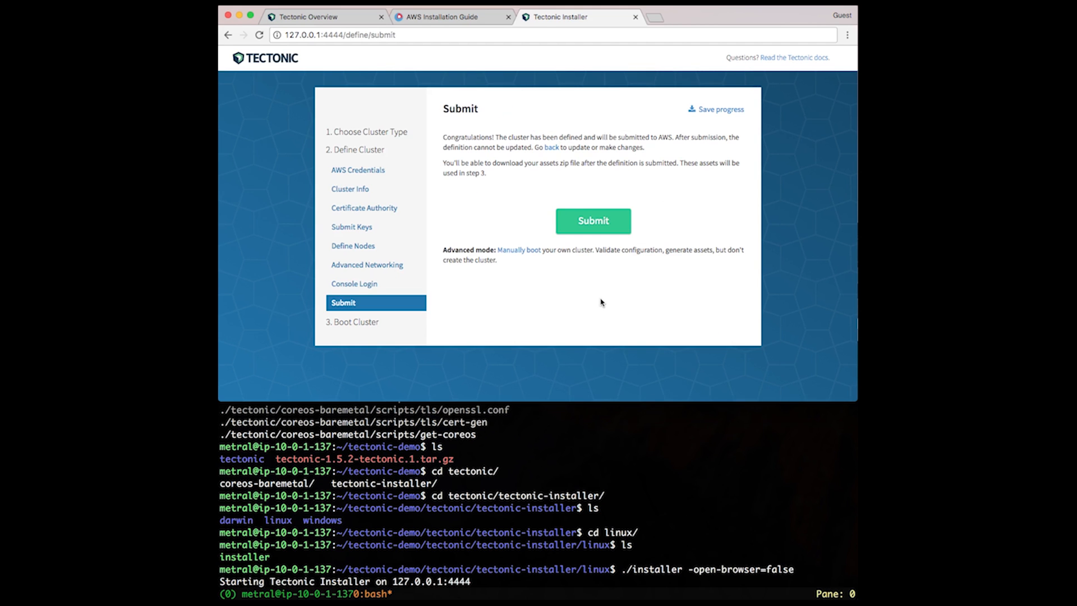
mouse_move(602, 303)
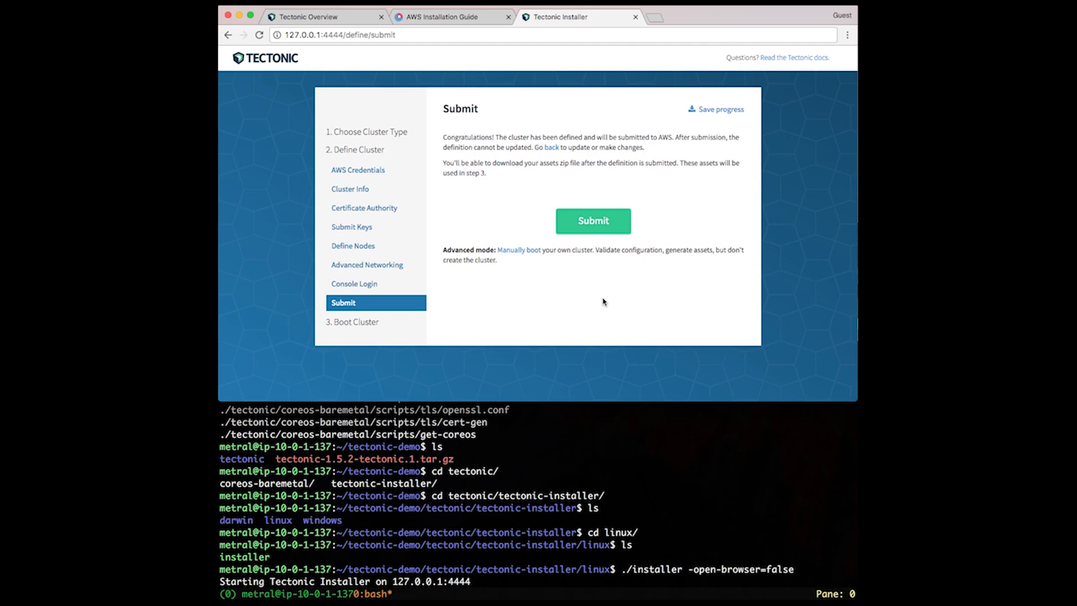
mouse_move(600, 302)
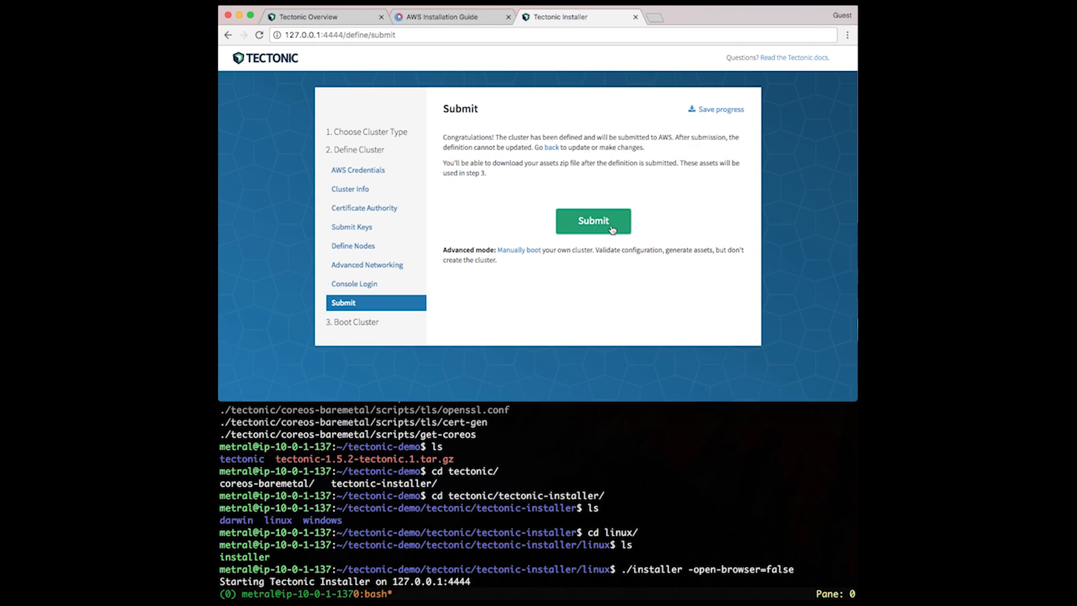
Submit the defined tectonic cluster so the installer checks the definition.
left_click(592, 221)
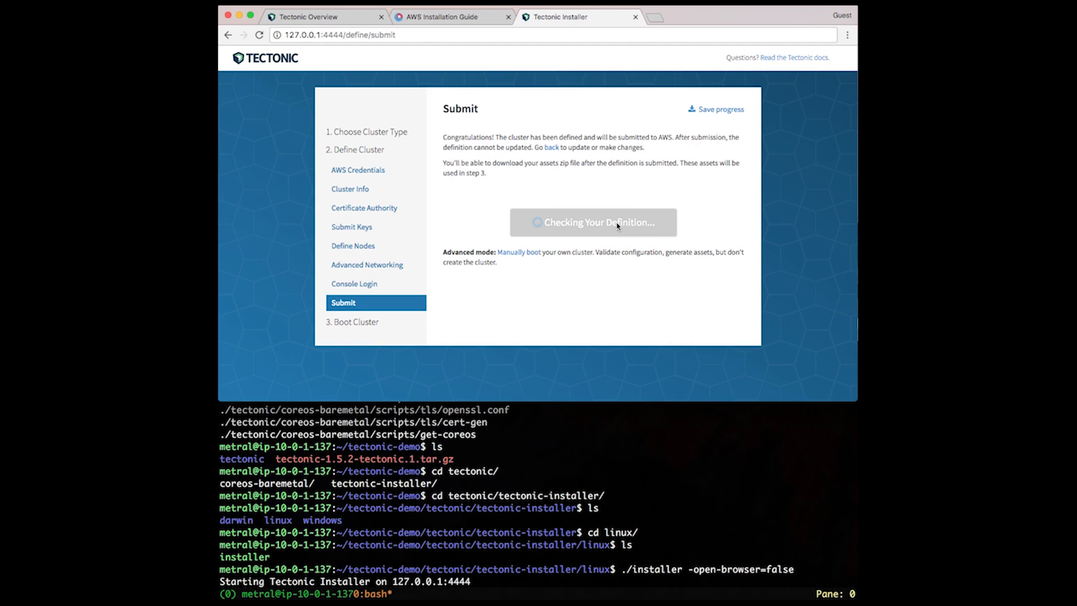